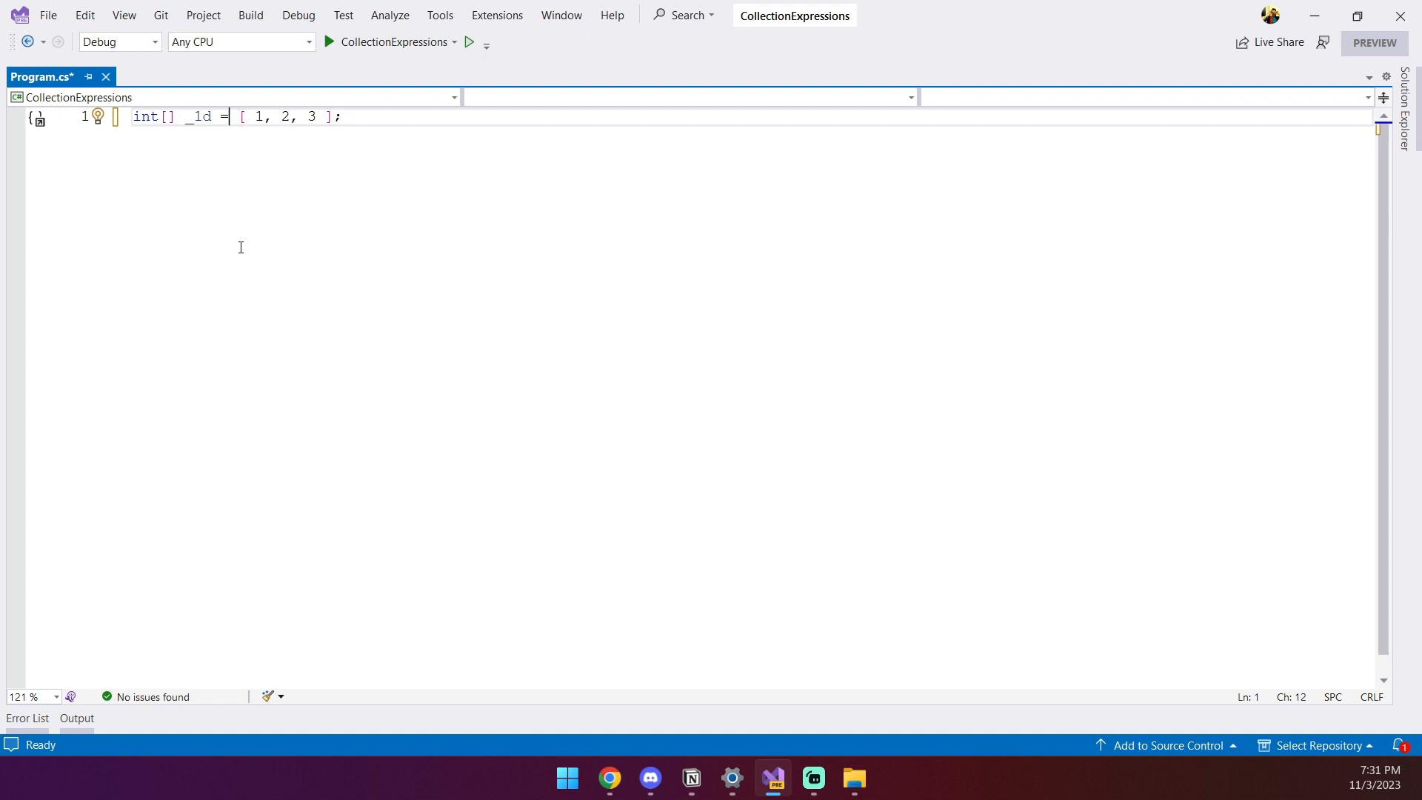
{"action": "mouse_move", "coordinate": [146, 116]}
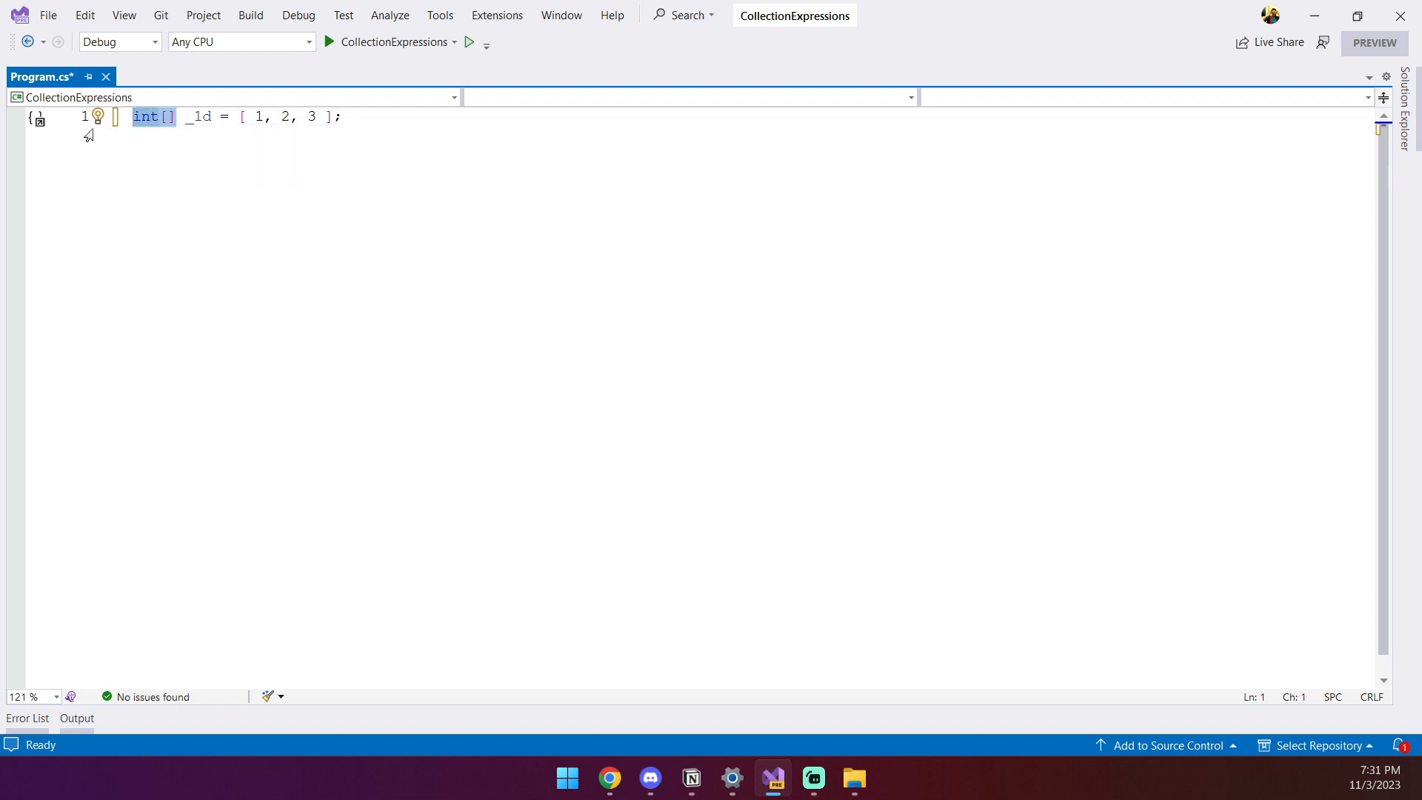
- Declare the [1, 2, 3] collection with var to trigger CS9176, then select that line
{"action": "type", "text": "var"}
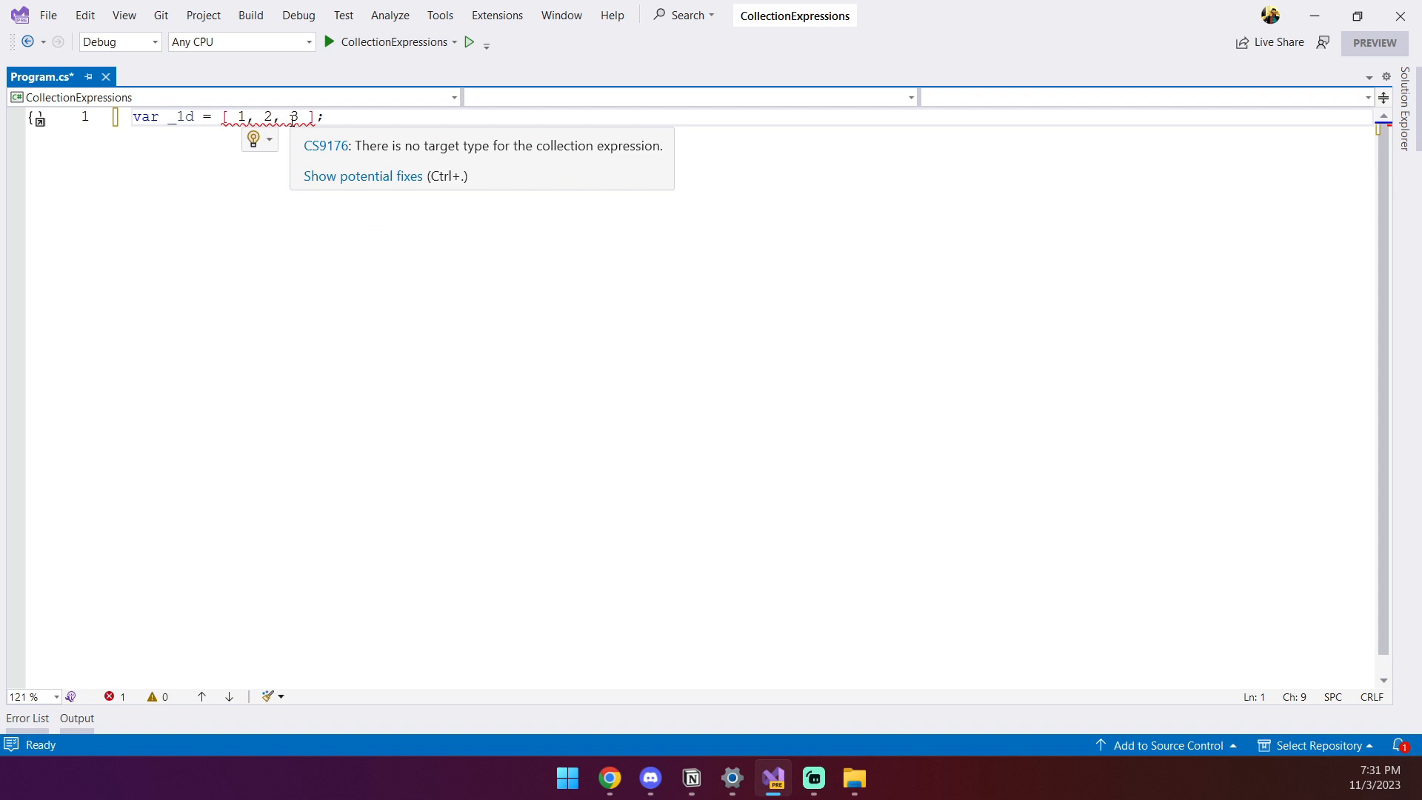
{"action": "double_click", "coordinate": [144, 116]}
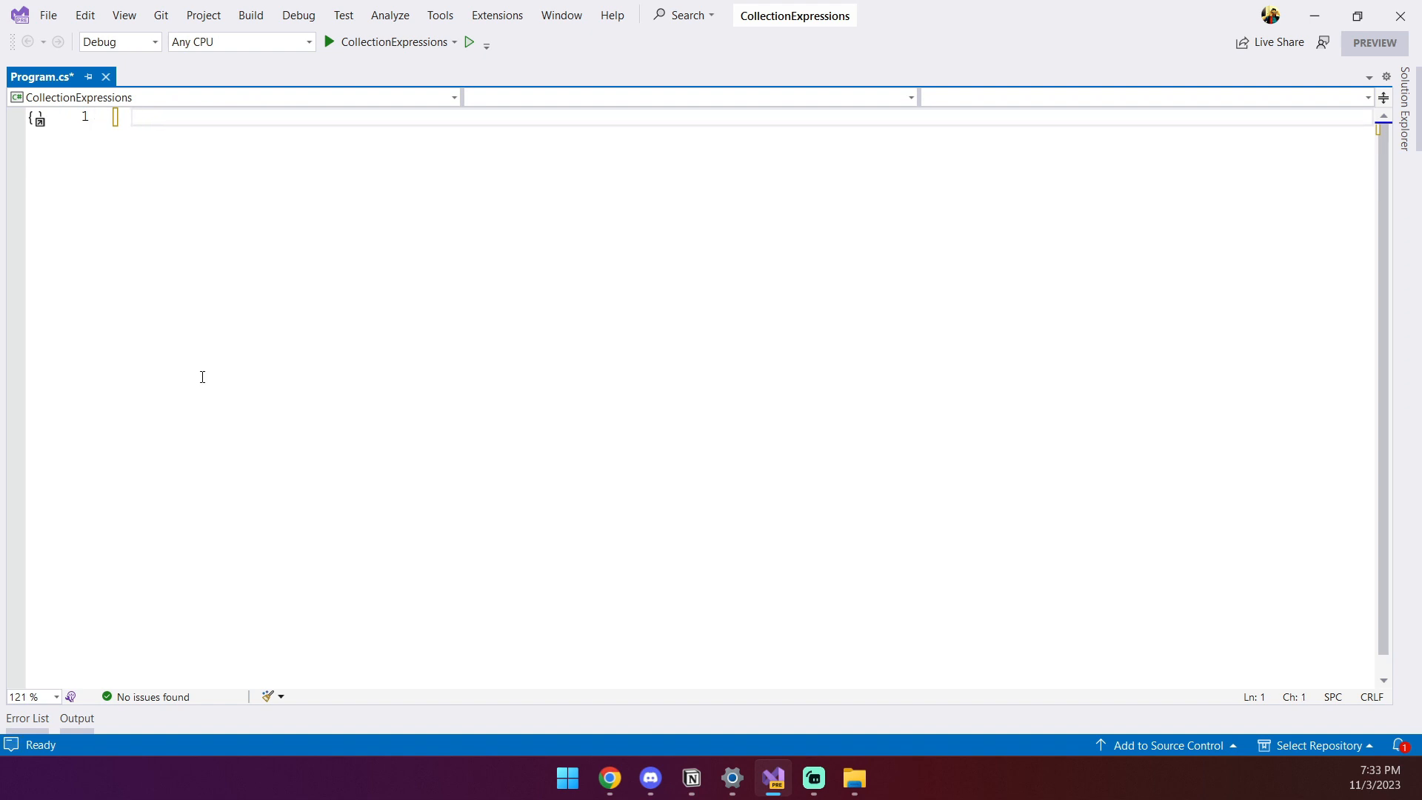
{"action": "mouse_move", "coordinate": [231, 339]}
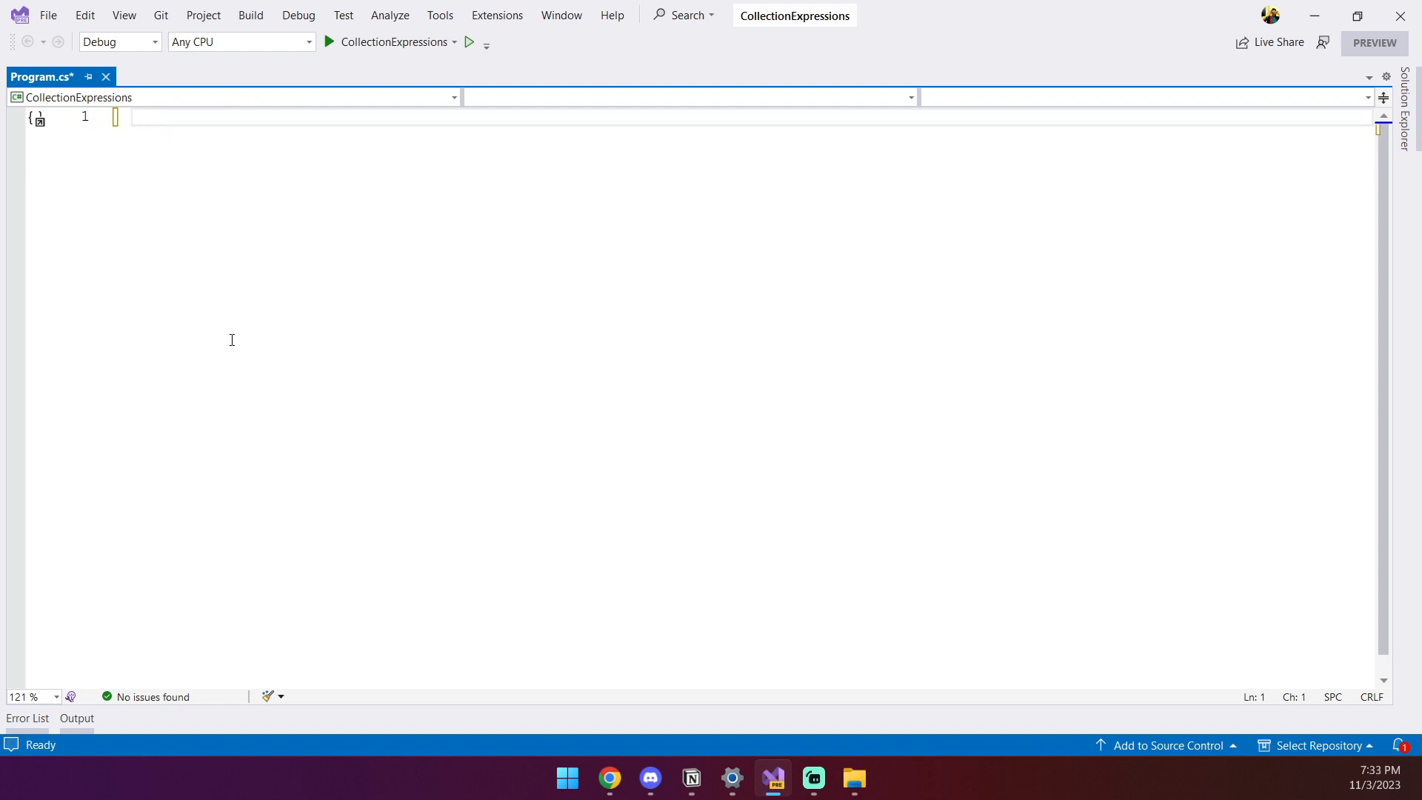
- Write int[][] _2d with nested new int[] syntax and _2dn as [[1,2,3],[4,5,6],[7,8,9]]
{"action": "type", "text": "int[][] _2d = new int[][] { new int[] { 1, 2, 3 }, new int[] { 4, 5, 6 }, new int[] { 7, 8, 9 } };"}
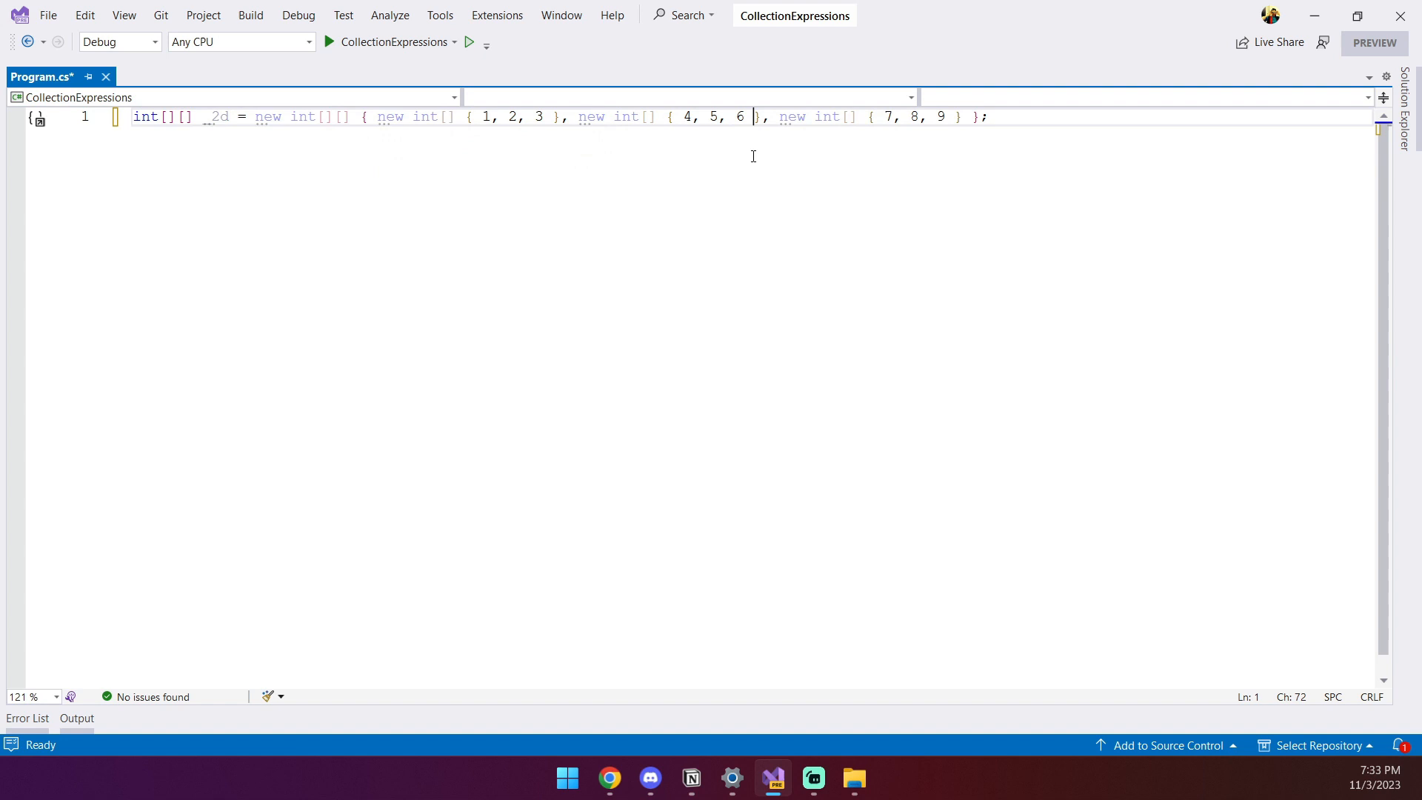
{"action": "key", "text": "enter"}
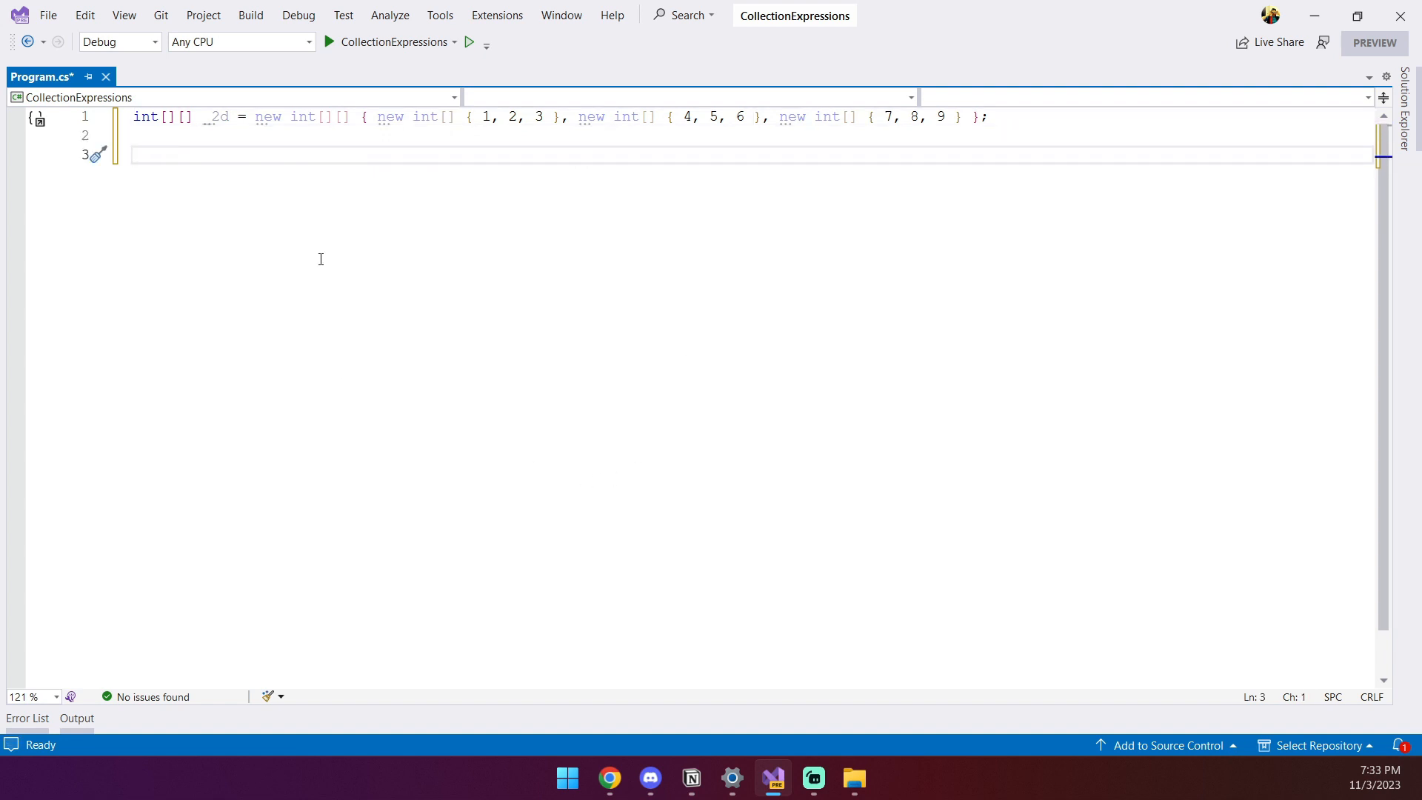
{"action": "type", "text": "int[][] _2dn = [[1, 2, 3], [4, 5, 6], [7, 8, 9]];"}
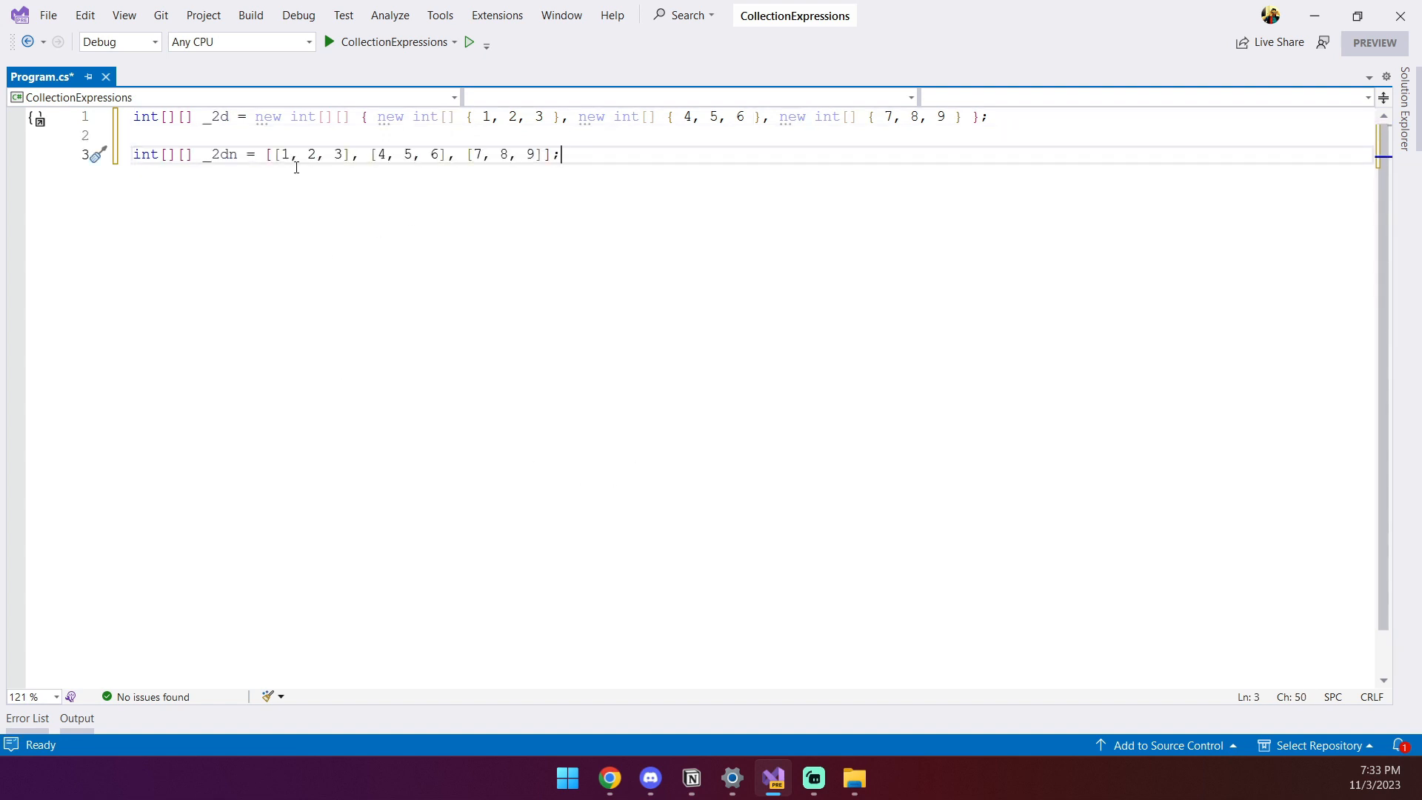
{"action": "key", "text": "ctrl+a"}
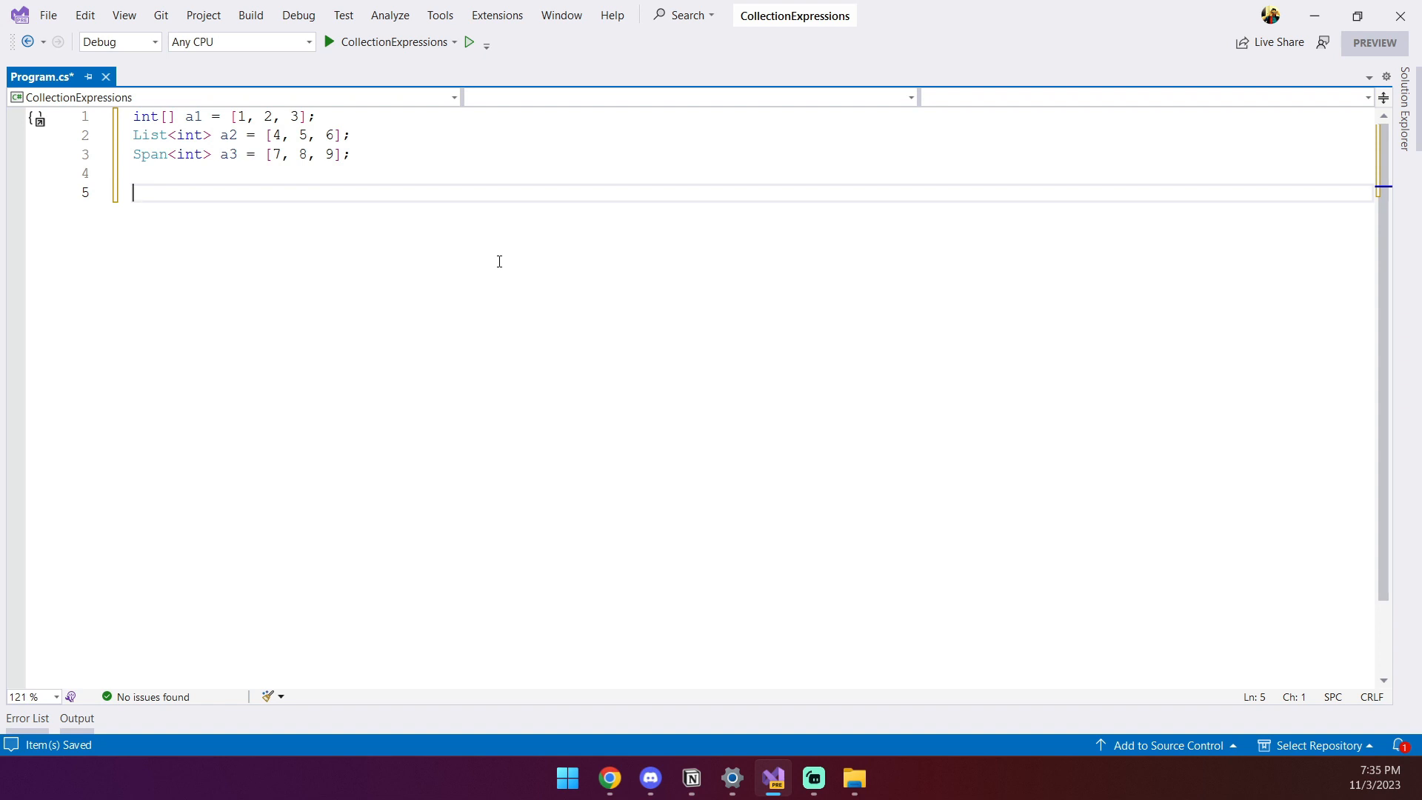
- Declare Collection<int> merged = [..a1, ..a2, ..a3] with the ObjectModel using added
{"action": "type", "text": "Collection"}
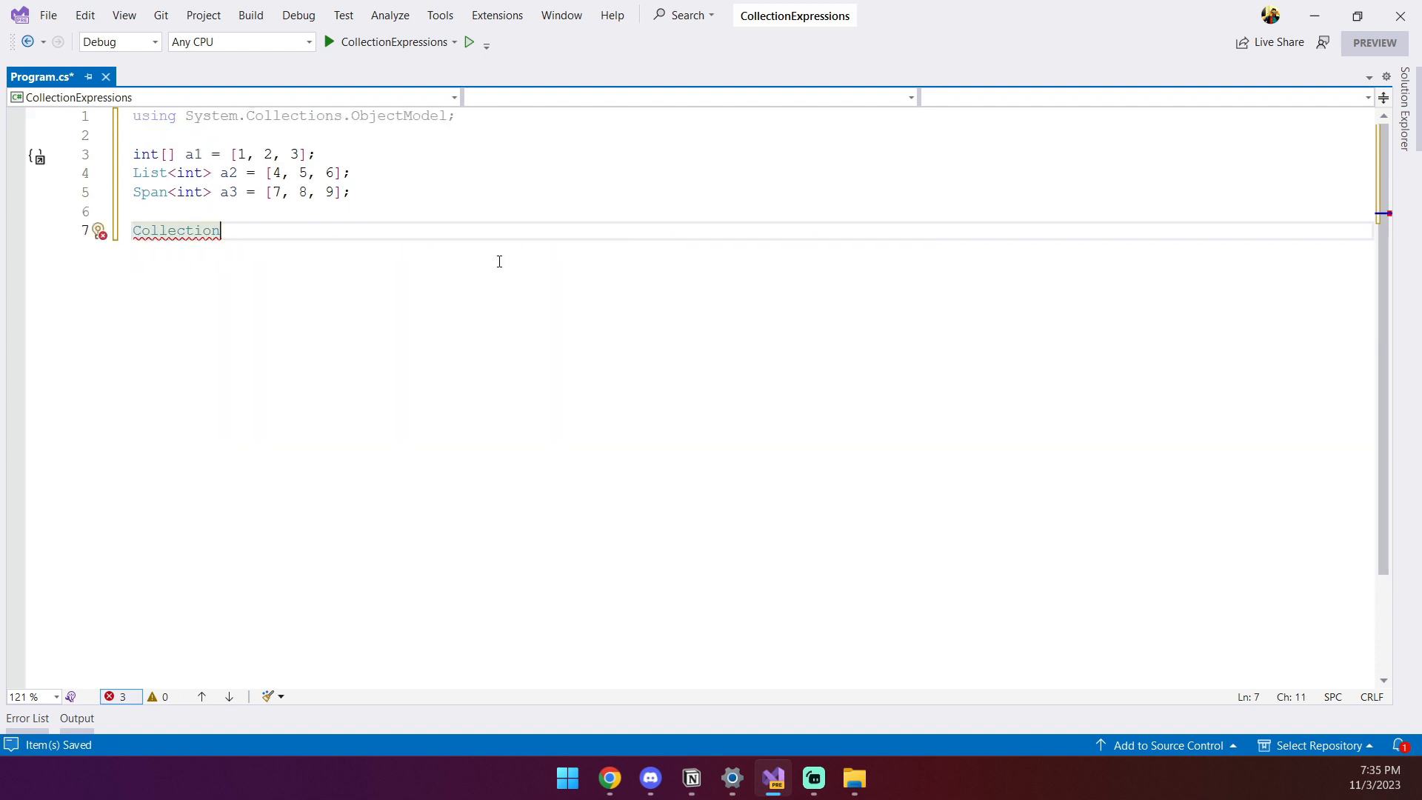
{"action": "type", "text": "<int> a4 = new Collection<int>("}
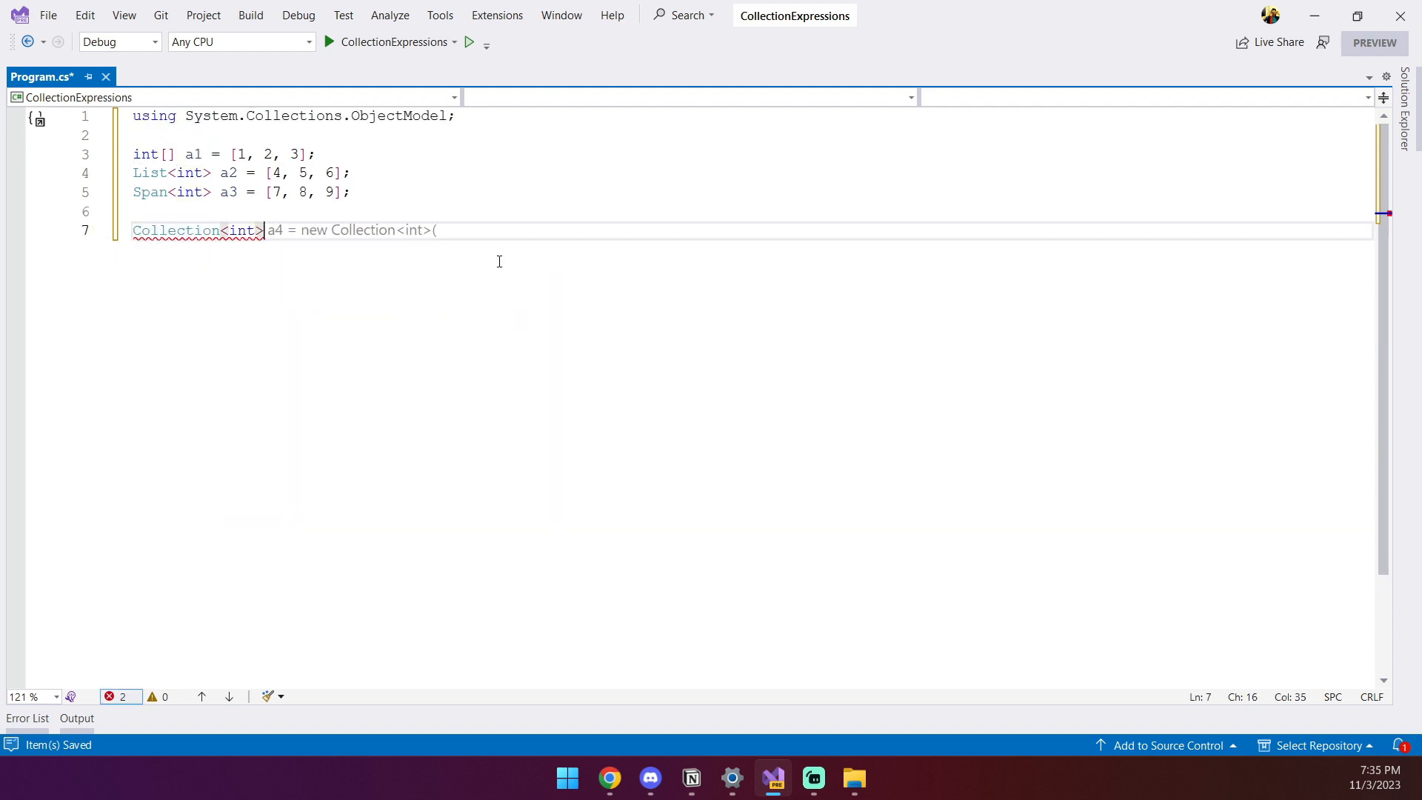
{"action": "type", "text": "mer"}
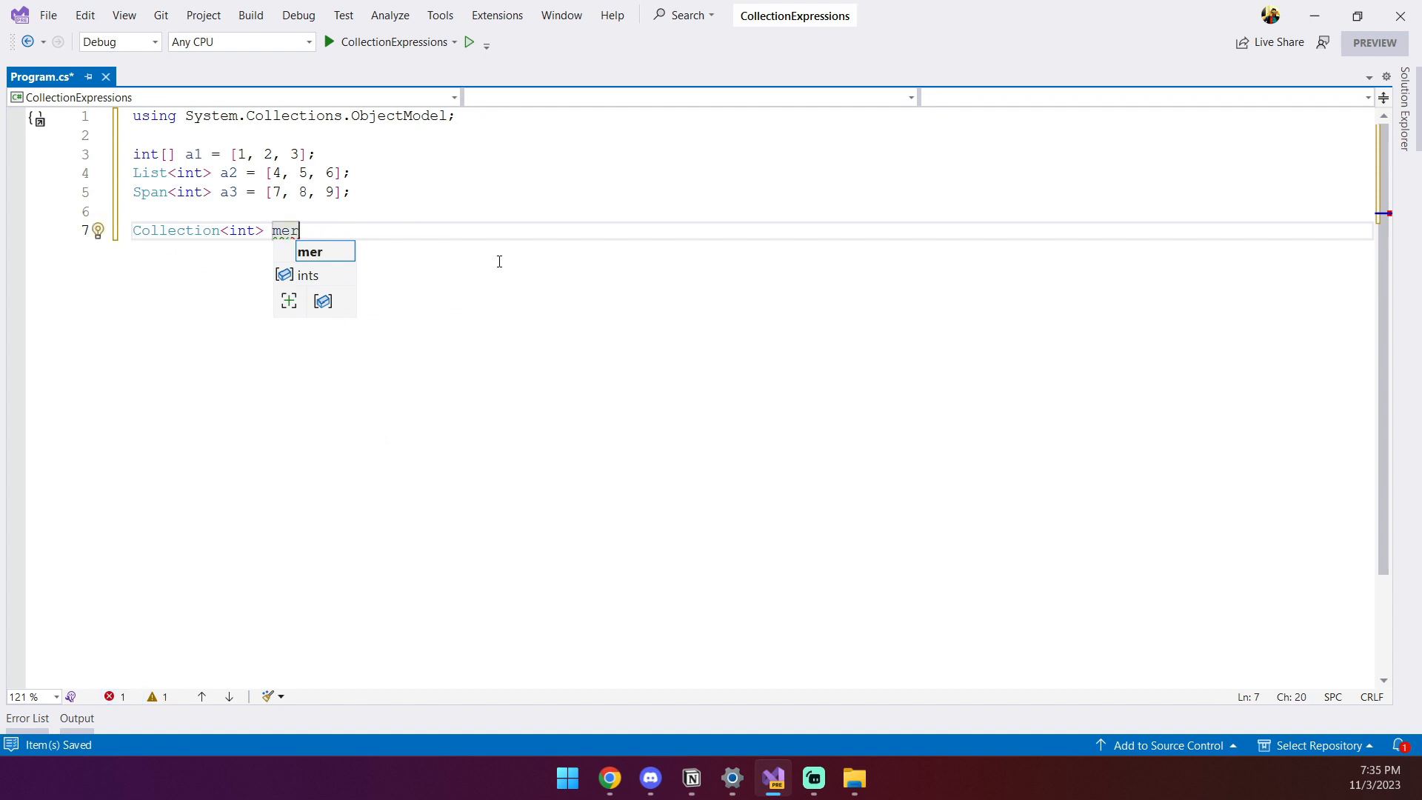
{"action": "type", "text": "ged ="}
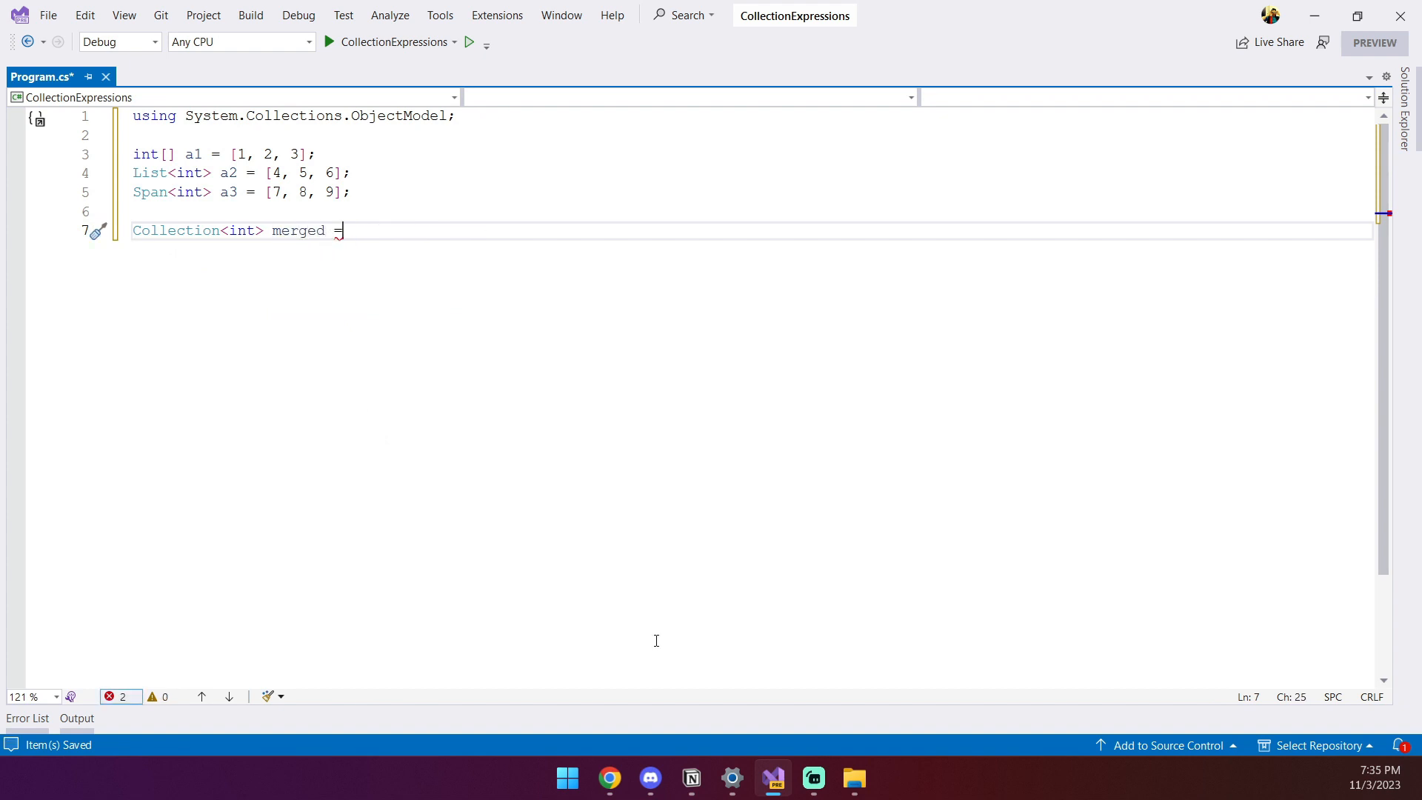
{"action": "type", "text": "[.."}
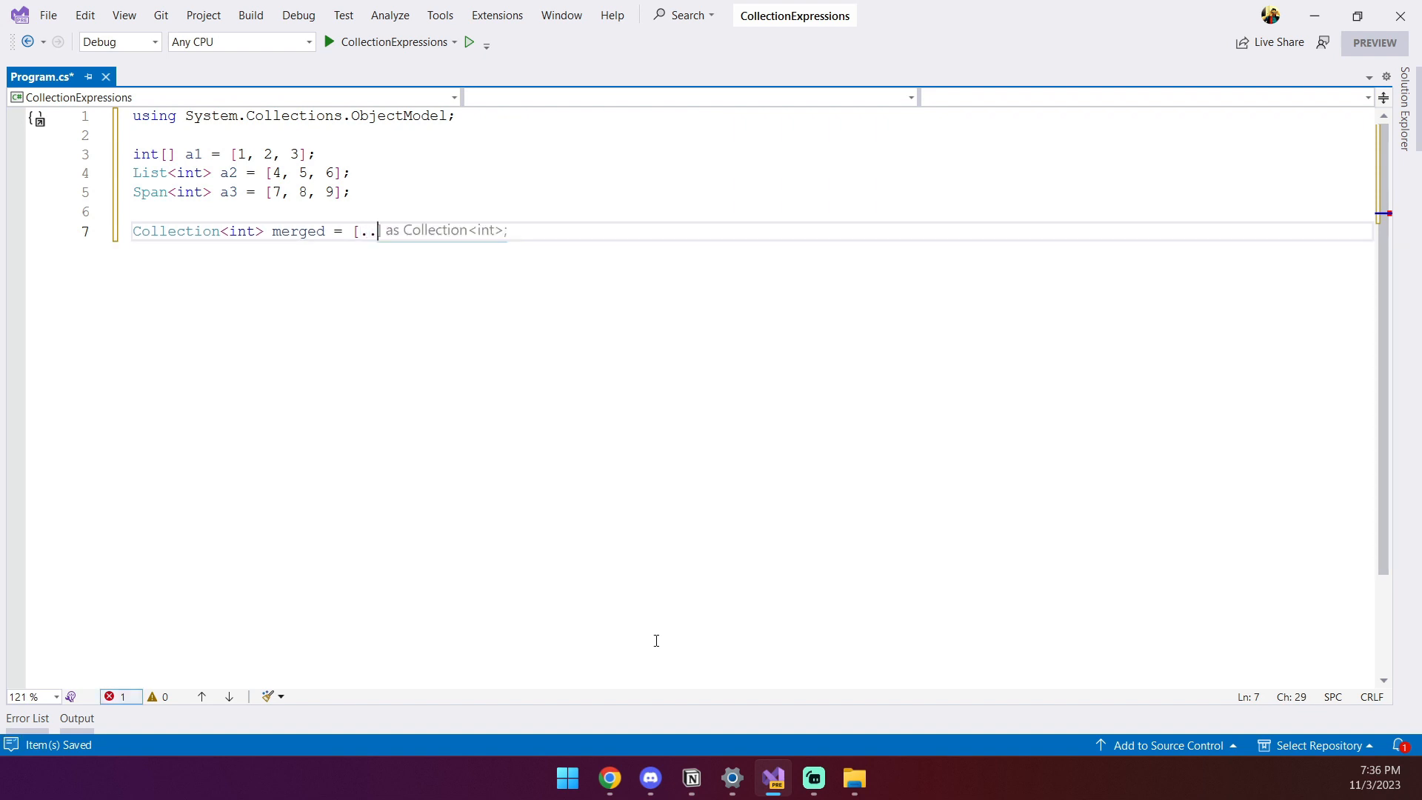
{"action": "type", "text": "a1,..a2,..a3"}
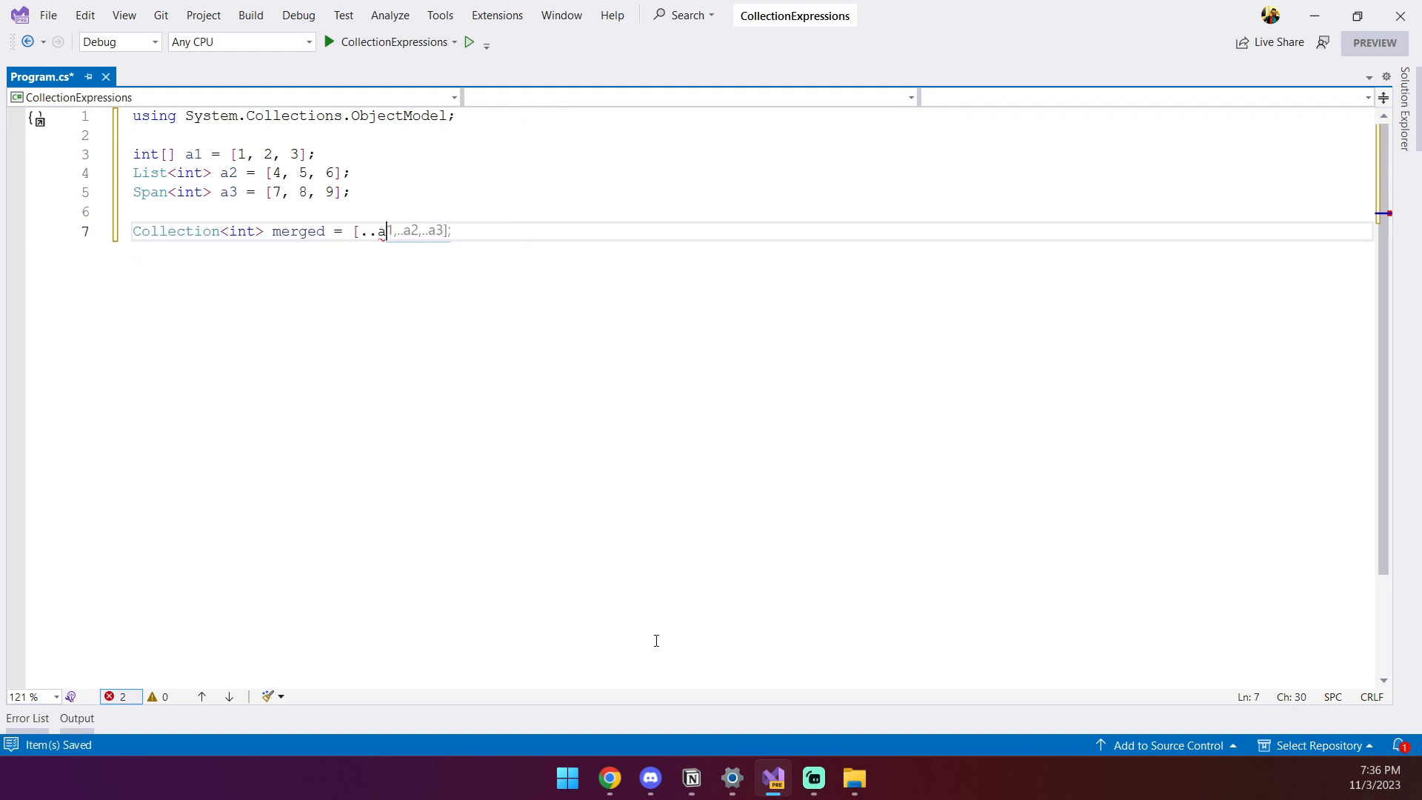
{"action": "type", "text": "1,..a2,..a3];"}
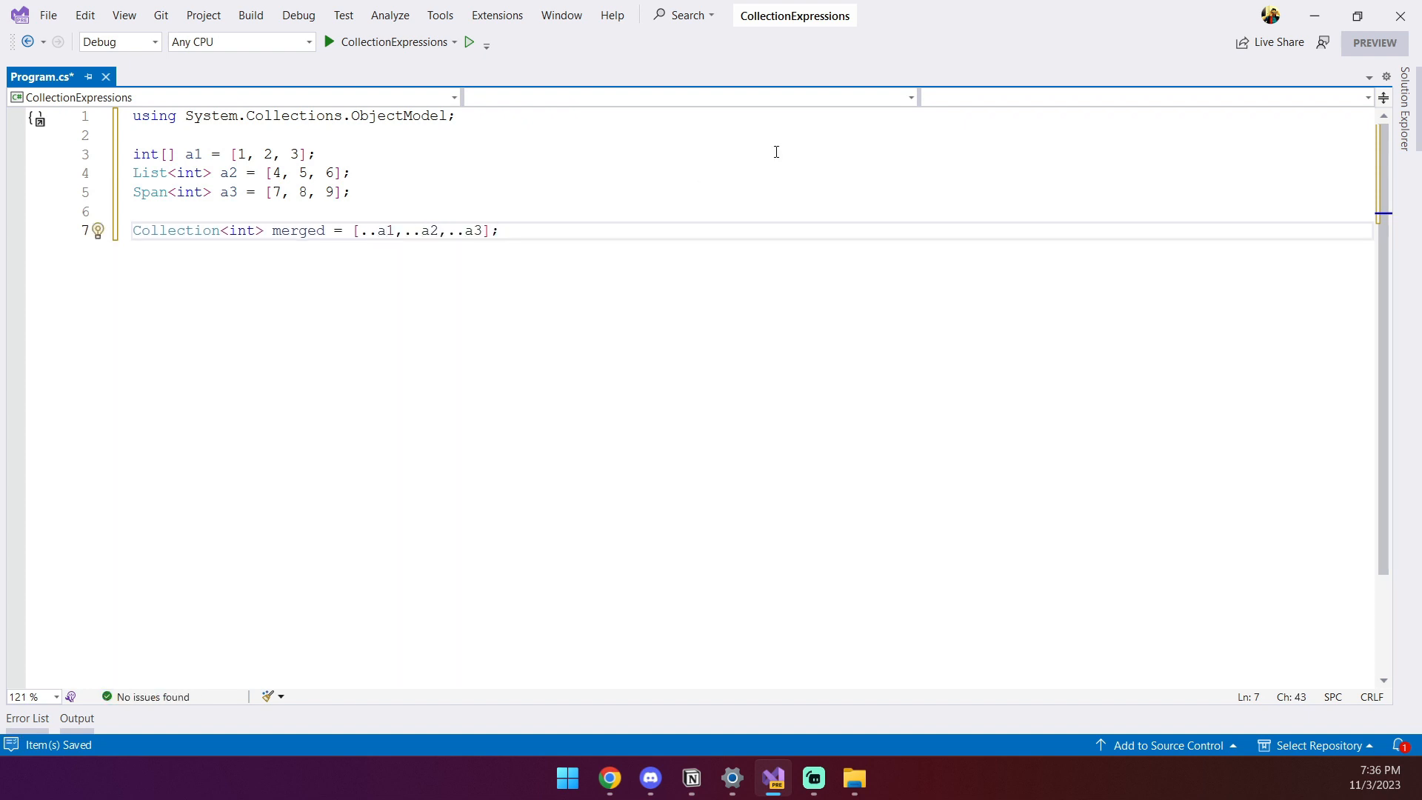
{"action": "left_click", "coordinate": [384, 231]}
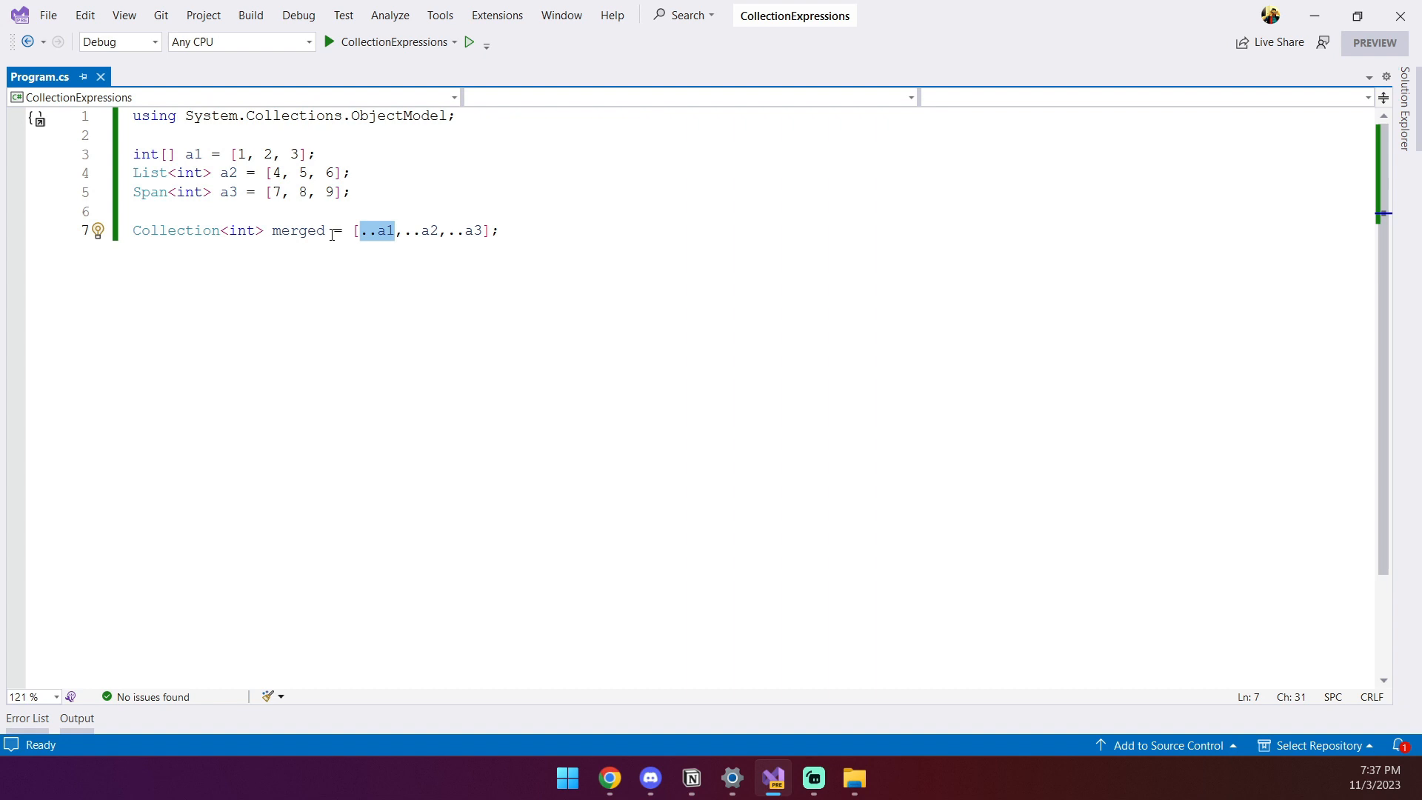
{"action": "mouse_move", "coordinate": [379, 257]}
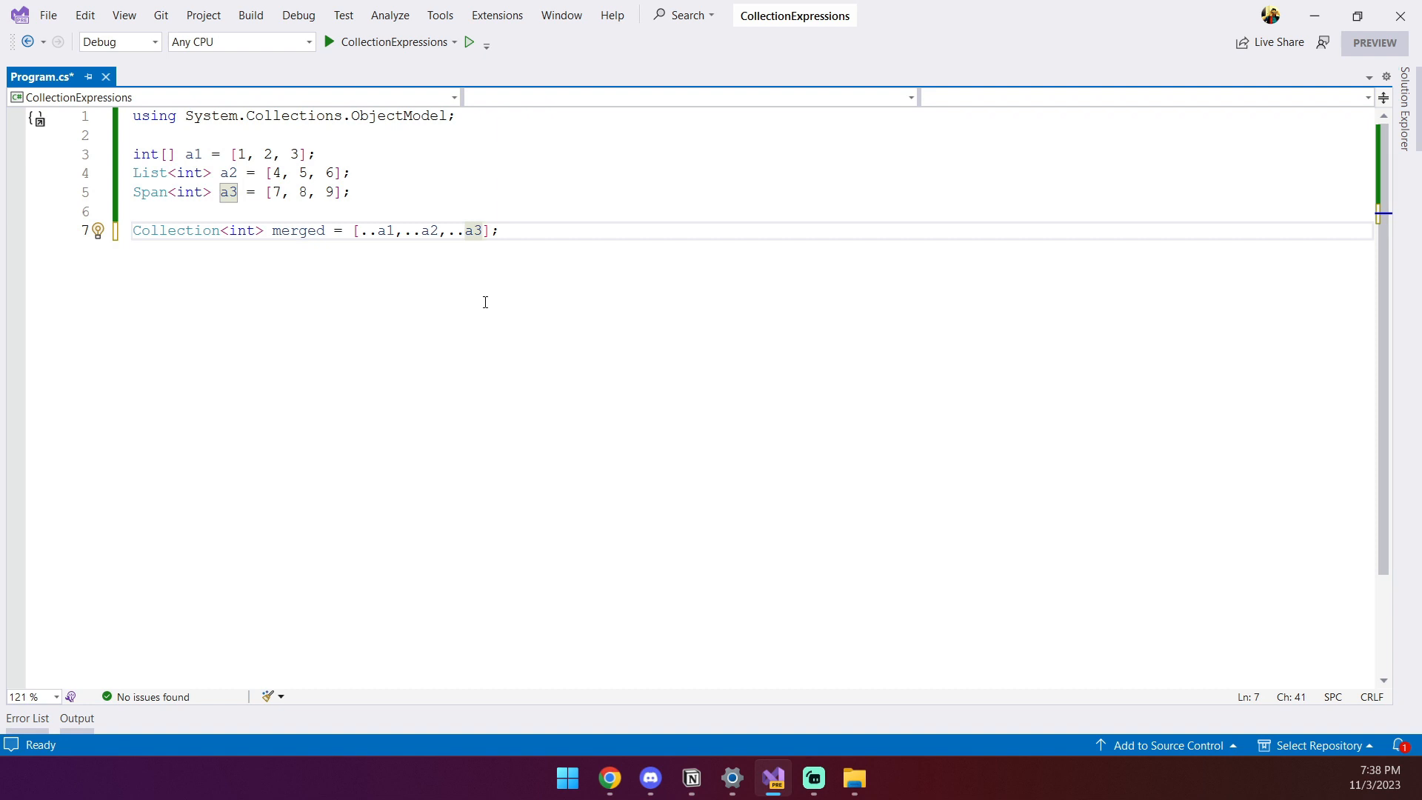
- Add literal items 1, 2, 3 after ..a3 in the merged collection expression
{"action": "type", "text": ",1,2,"}
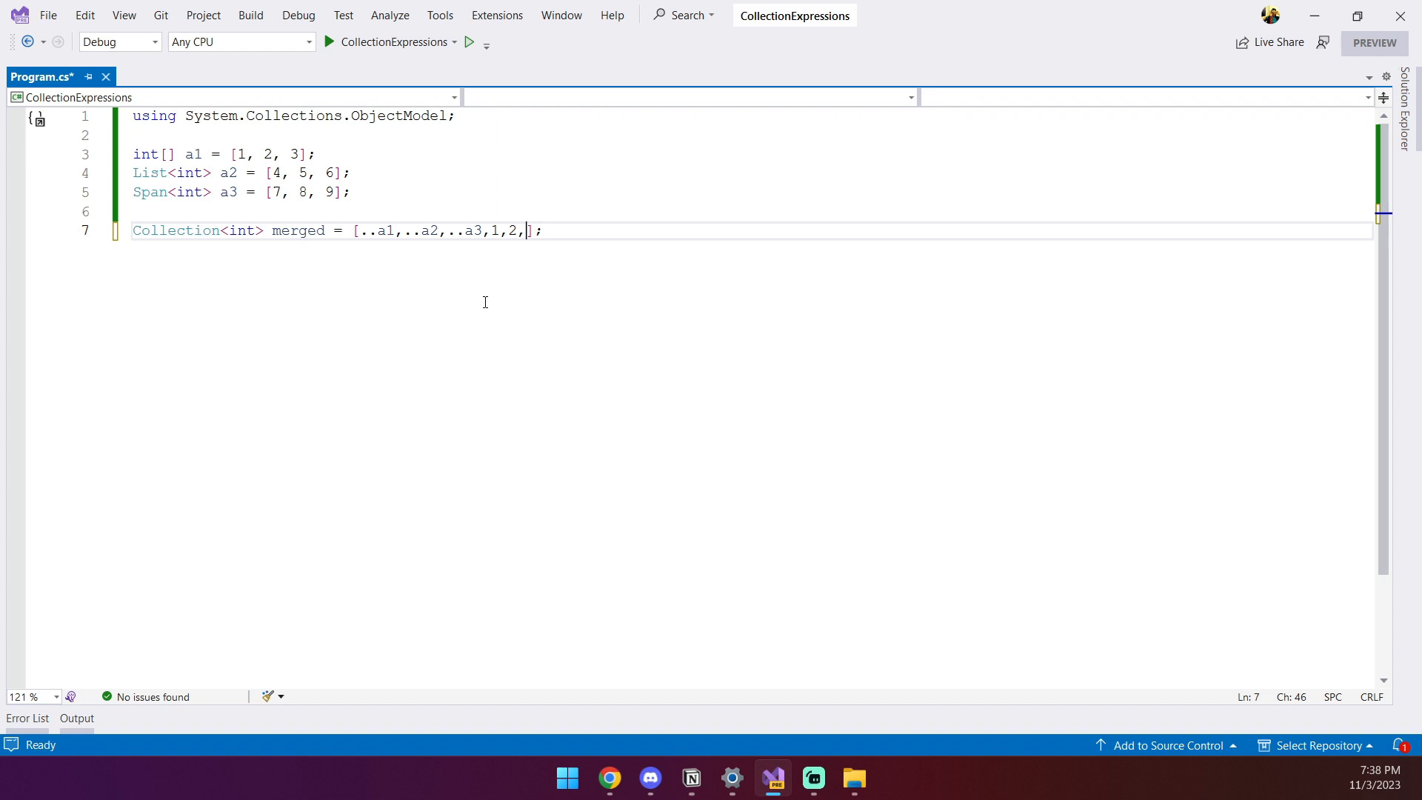
{"action": "type", "text": "3"}
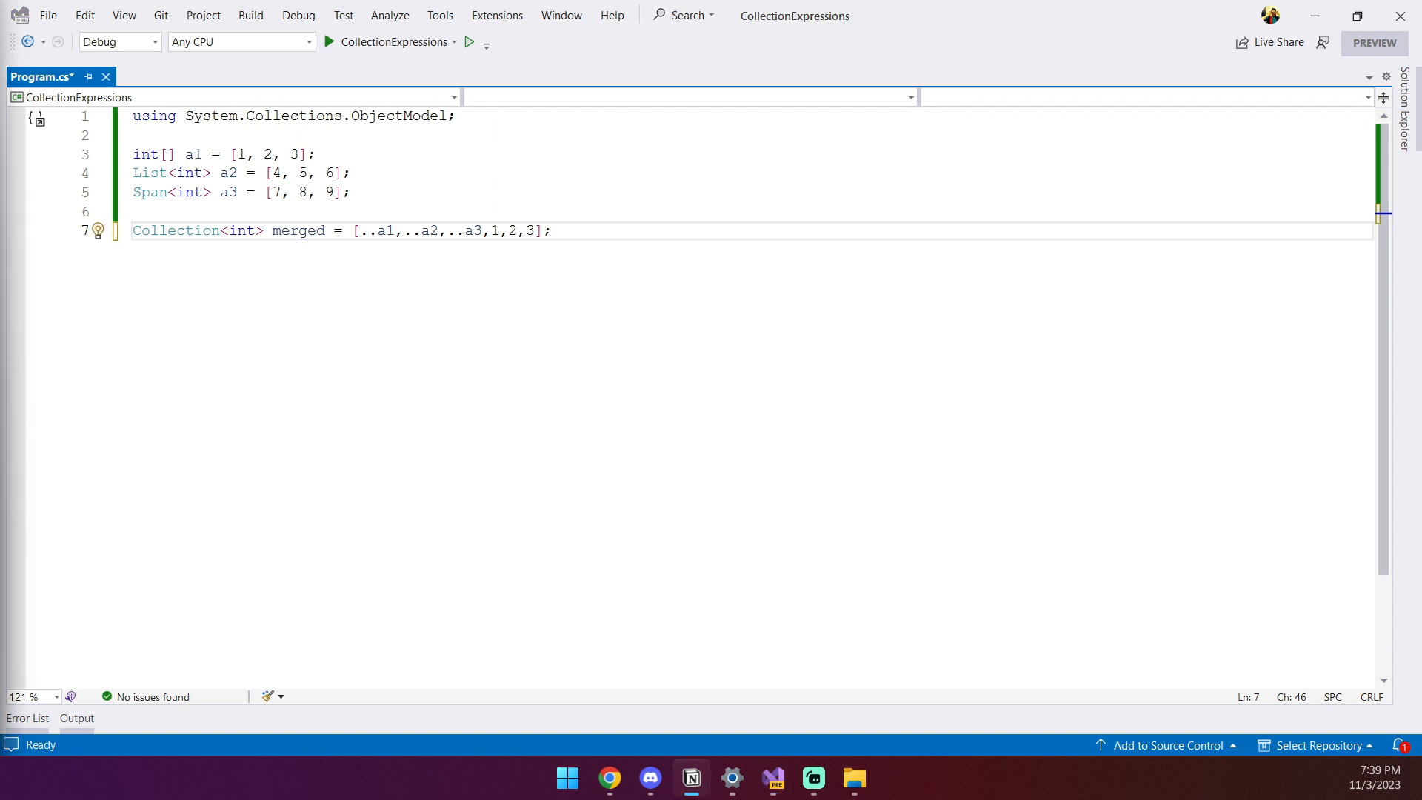